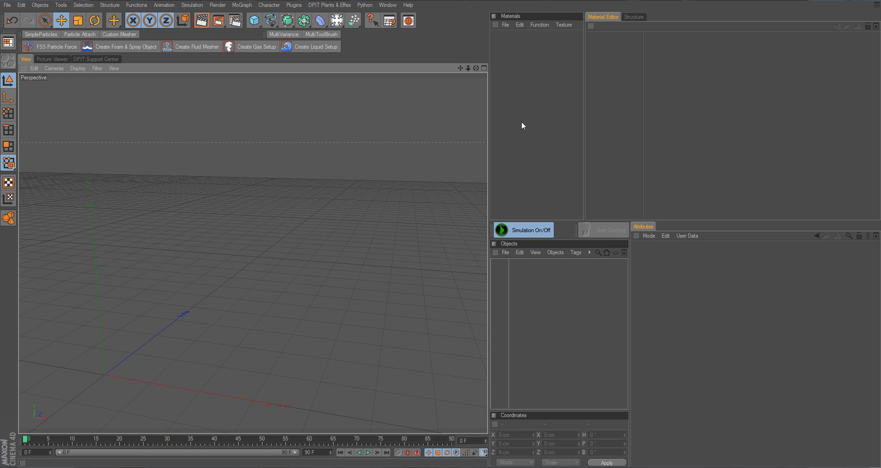
mouse_move(331, 39)
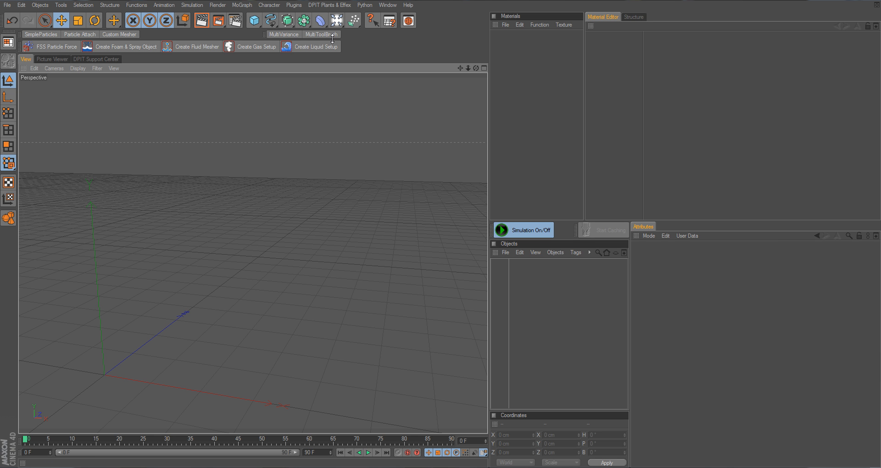
Step: Create a liquid setup with solver and emitter via the FSS palette and inspect the FSS Generator
left_click(315, 47)
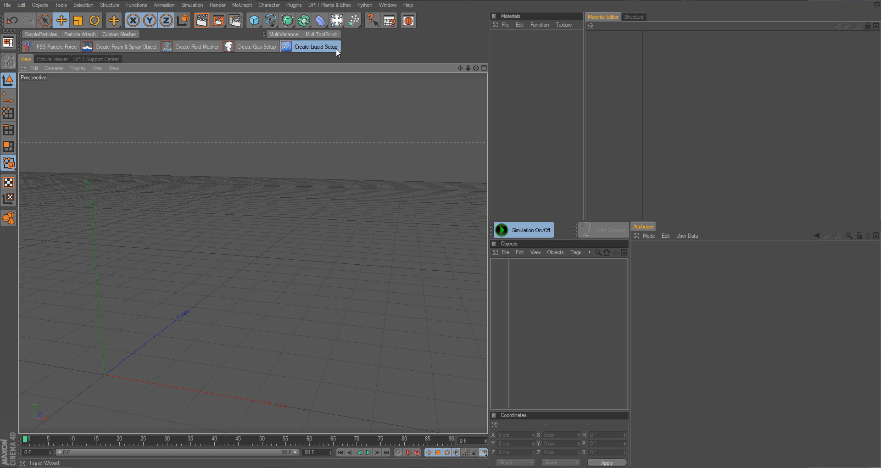
left_click(313, 47)
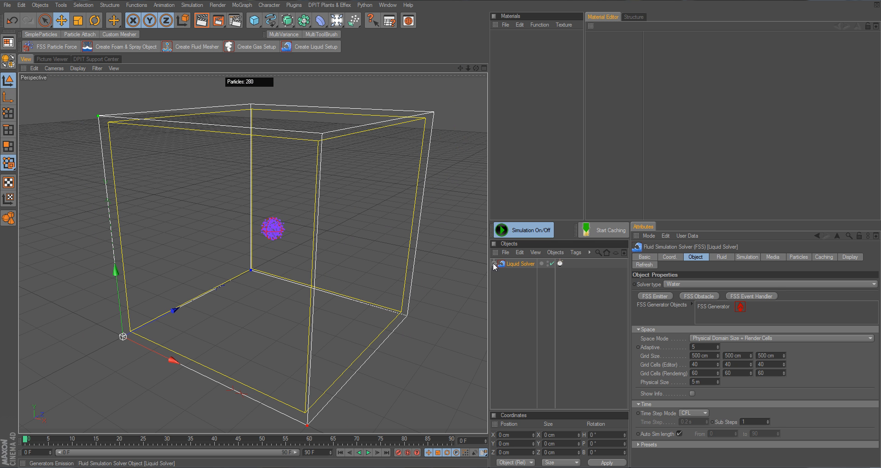
left_click(527, 273)
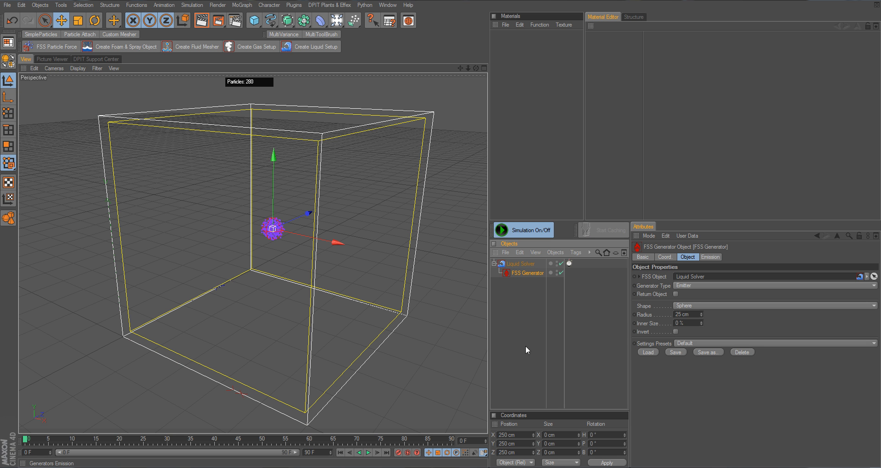
mouse_move(687, 318)
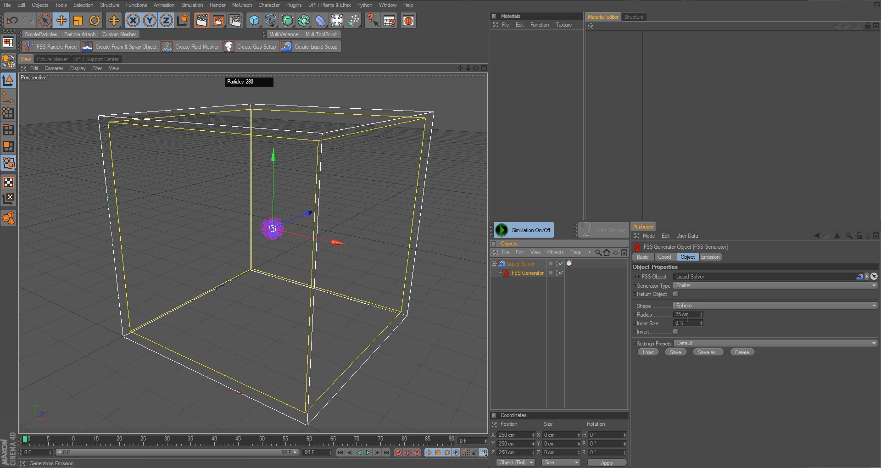
left_click(521, 263)
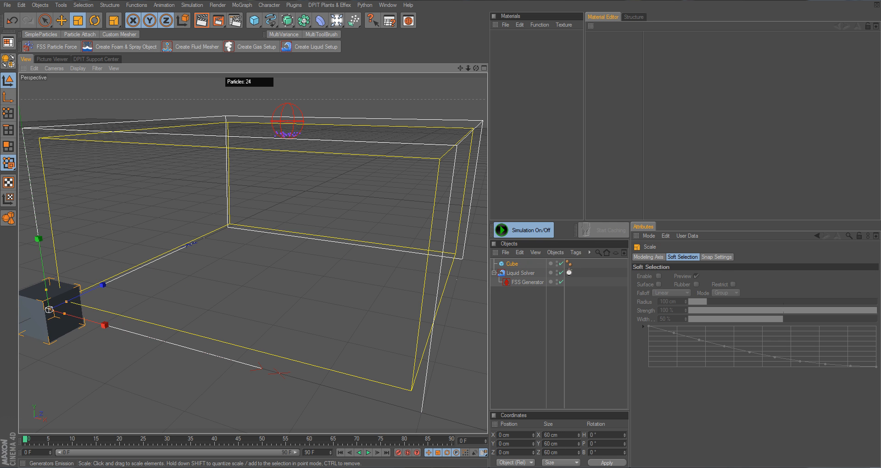
Step: Stretch the cube into a flat slab at the solver's right edge and lower the FSS Generator inside the domain
left_click_drag(104, 325, 143, 336)
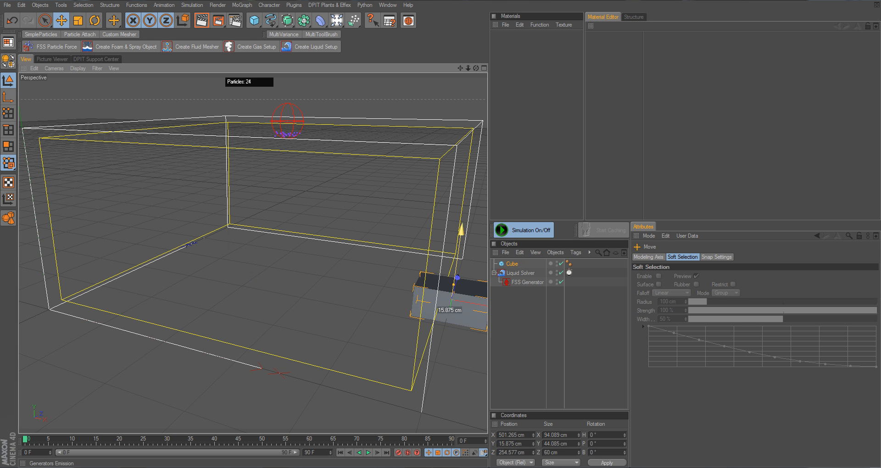
left_click(526, 282)
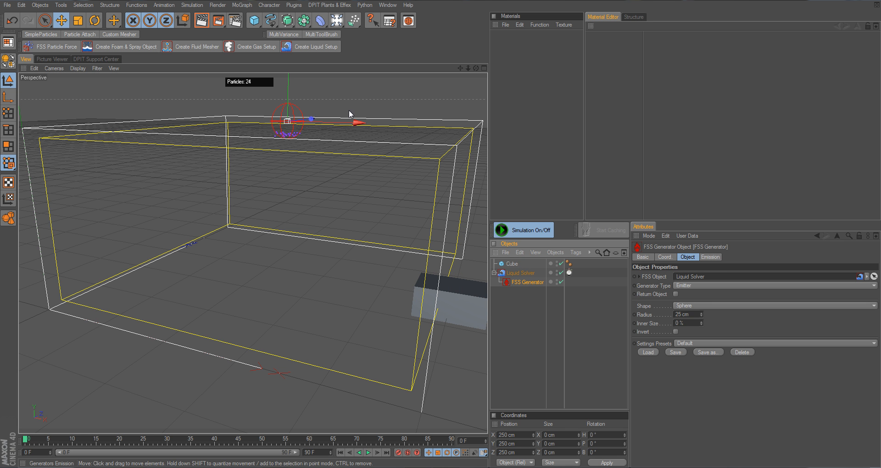
left_click_drag(288, 118, 285, 266)
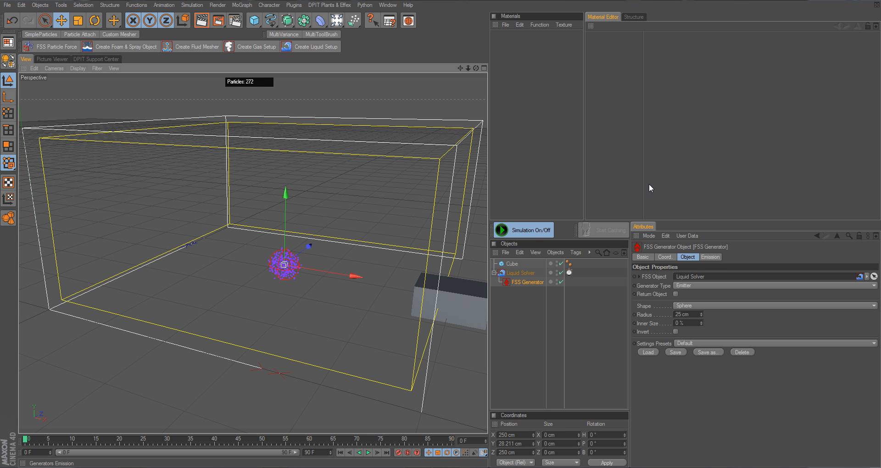
Step: Make the FSS Generator a 500 × 37 × 500 cm box emitter resting on the solver floor
left_click(519, 273)
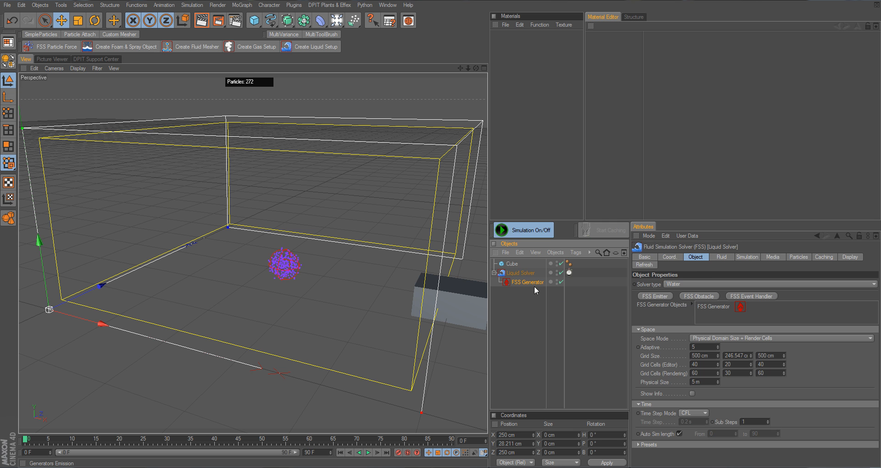
left_click(526, 282)
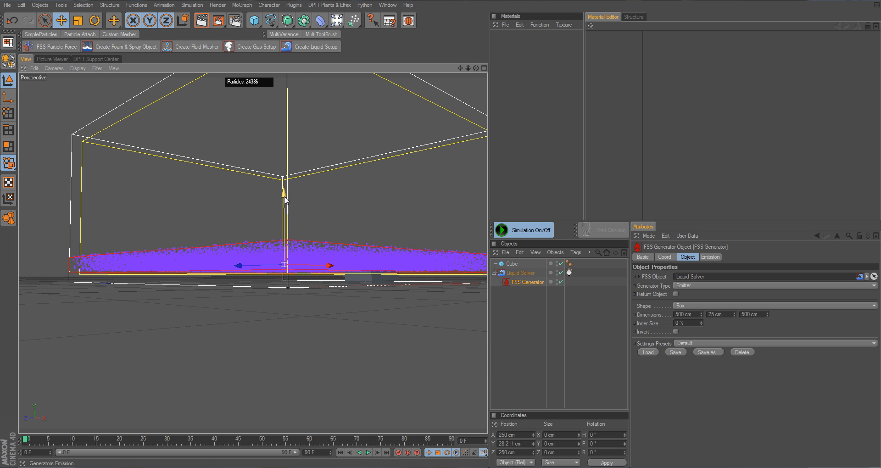
left_click_drag(284, 194, 284, 265)
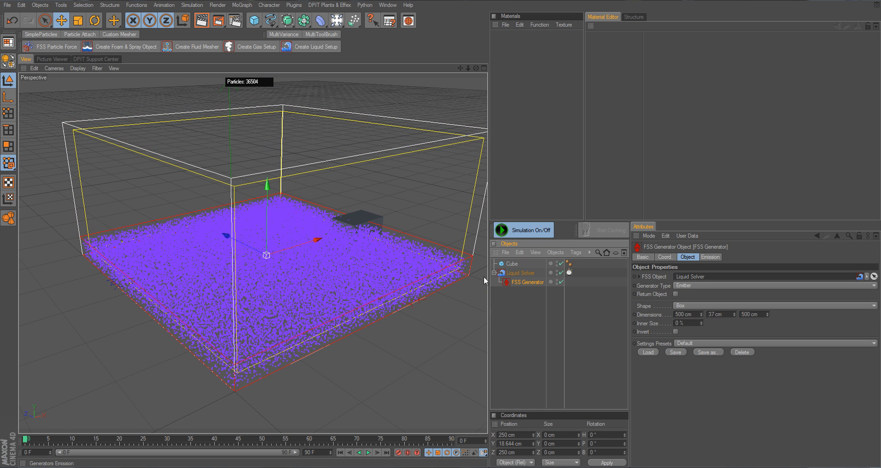
Step: Add an FSS Obstacle generator for the cube to the liquid solver and check its Shape setting
left_click(514, 264)
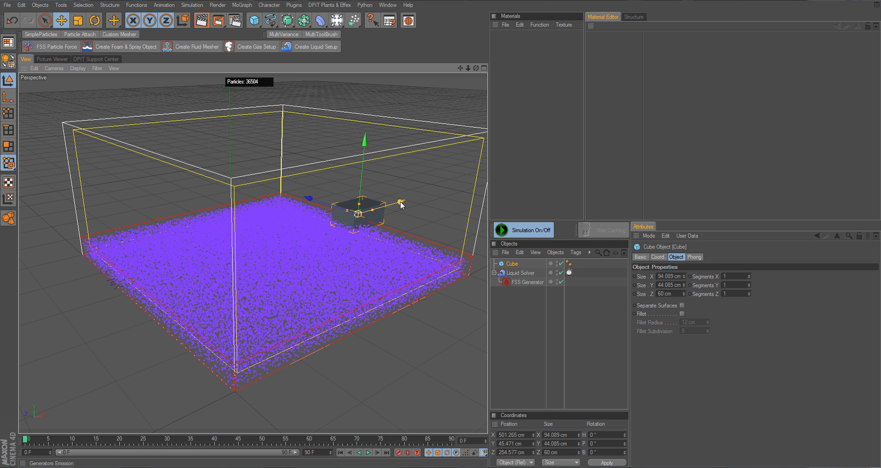
left_click(519, 273)
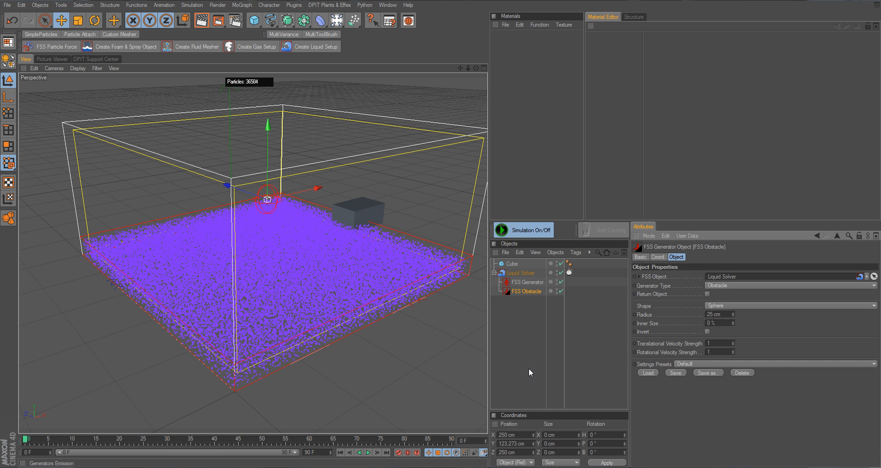
mouse_move(728, 314)
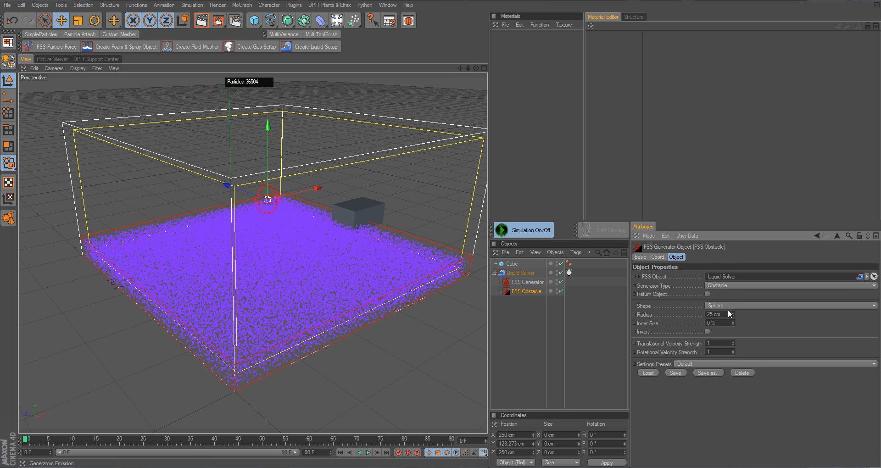
mouse_move(743, 310)
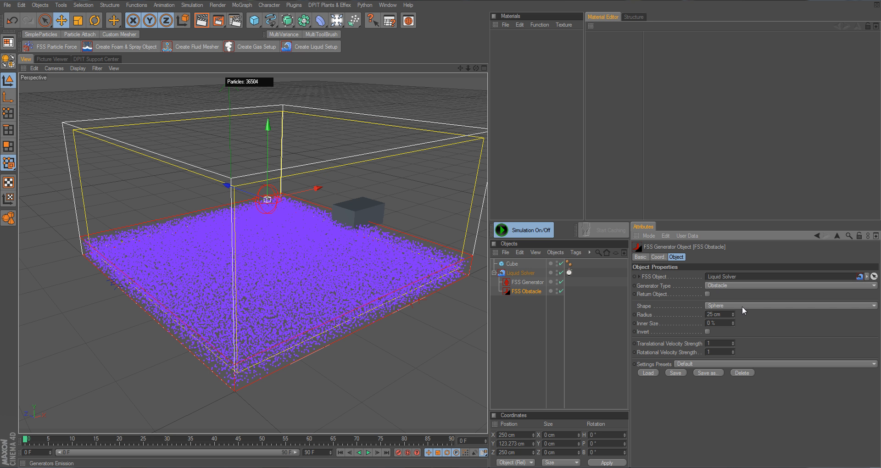
left_click(787, 305)
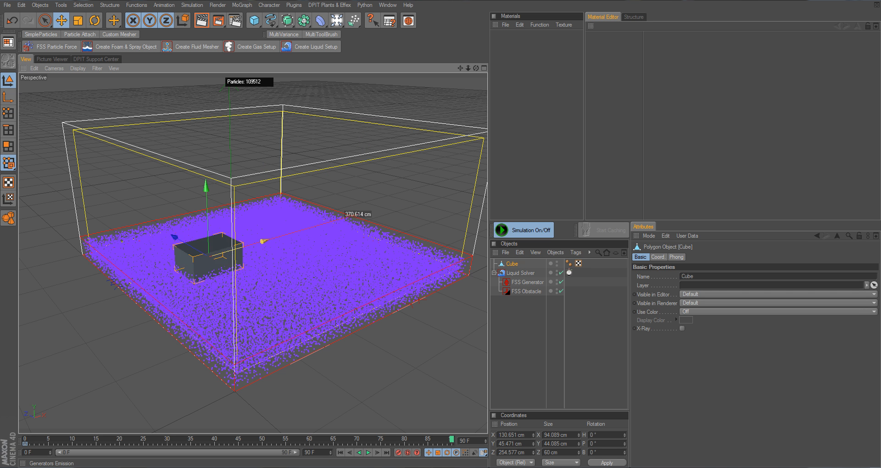
Step: Keyframe the cube past the solver's left side at frame 90, then play and stop the simulation
left_click_drag(214, 238, 118, 283)
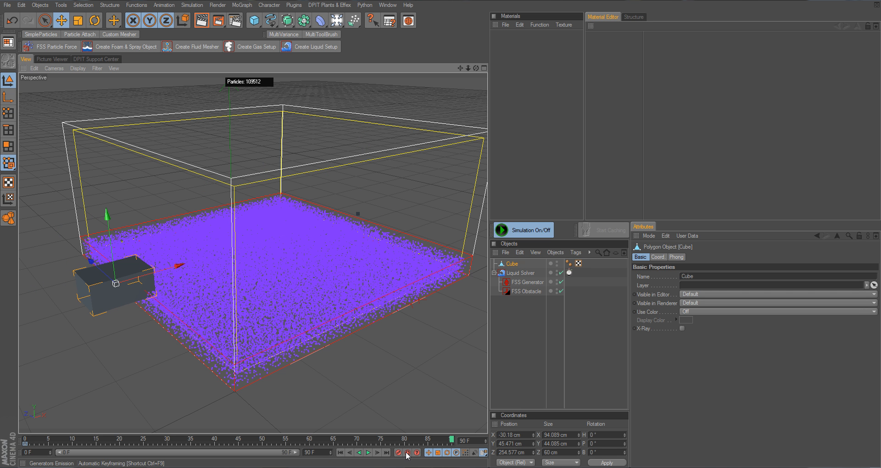
left_click(341, 453)
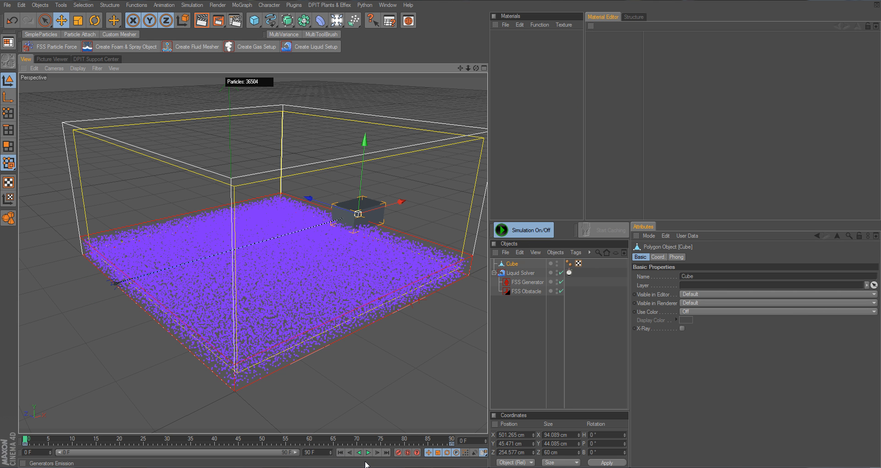
left_click(369, 453)
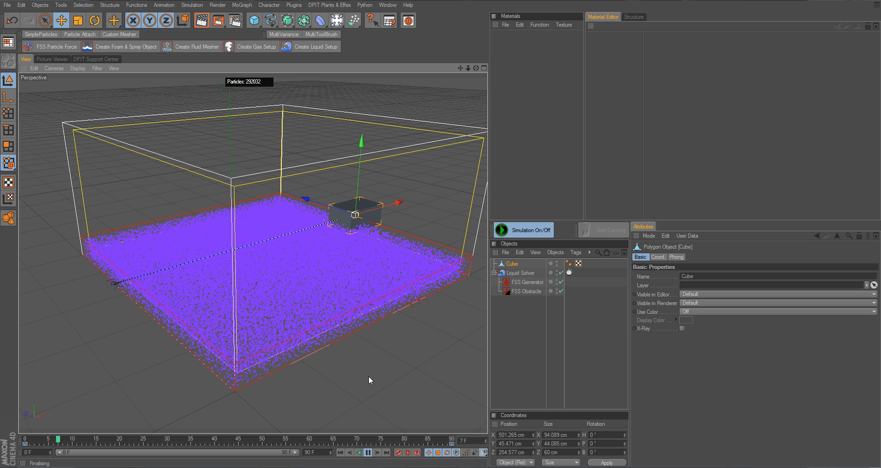
left_click(367, 453)
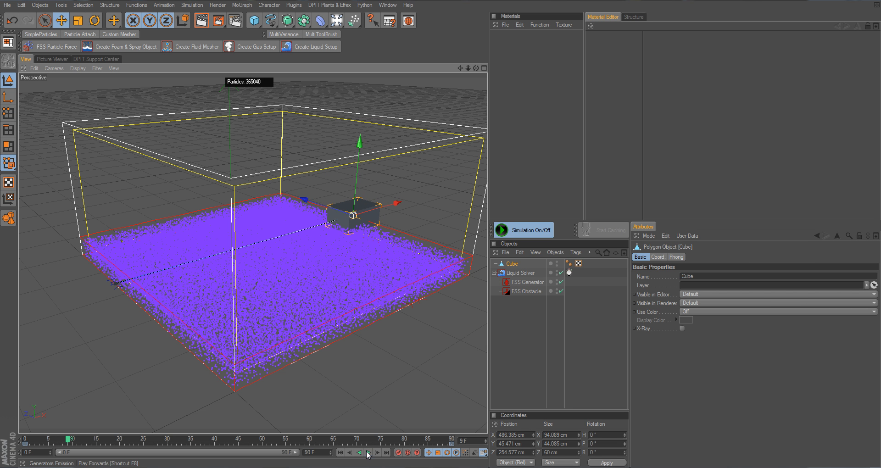
mouse_move(270, 202)
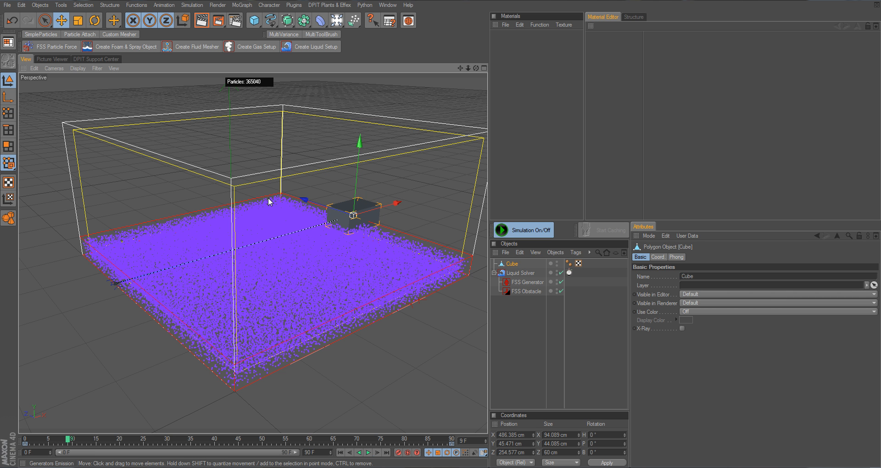
mouse_move(408, 313)
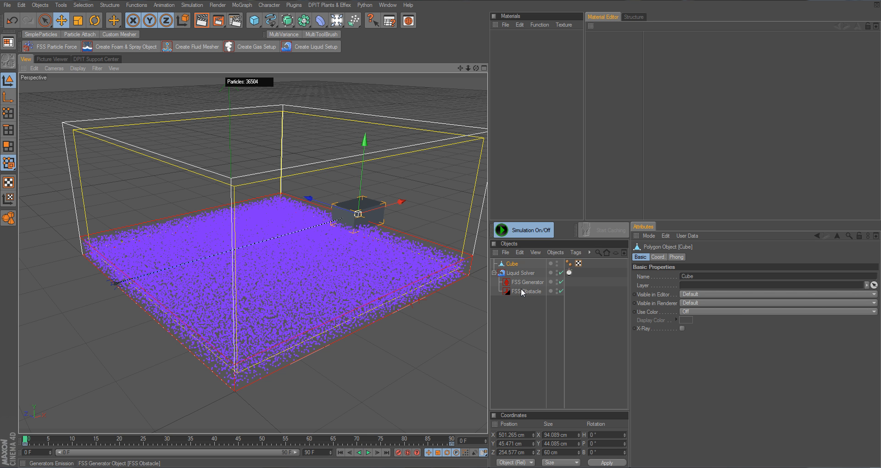
Step: Set the FSS Generator's water emission Duration to 1 and replay the simulation
left_click(526, 282)
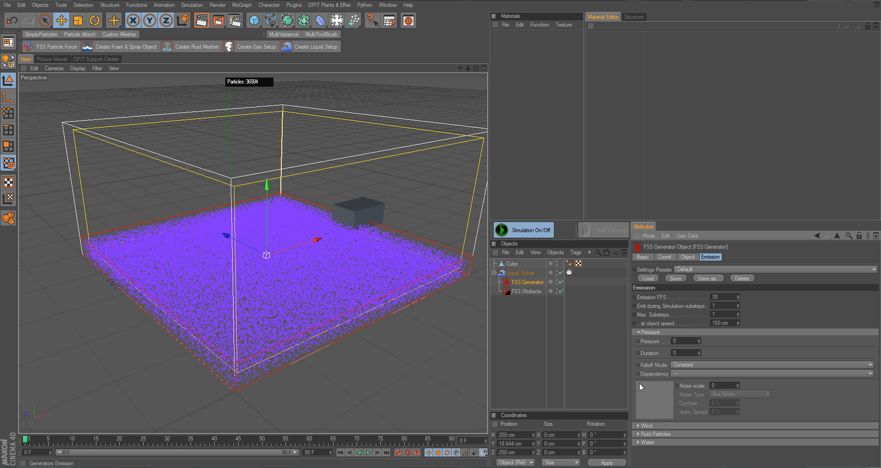
left_click(639, 331)
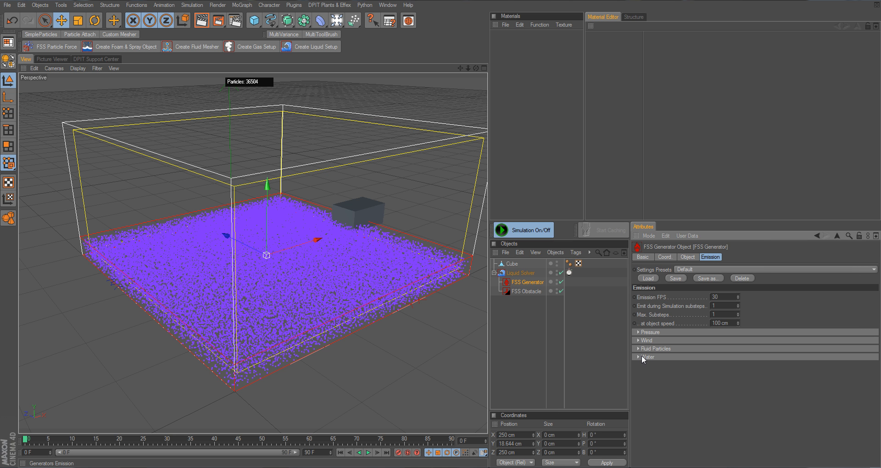
left_click(639, 358)
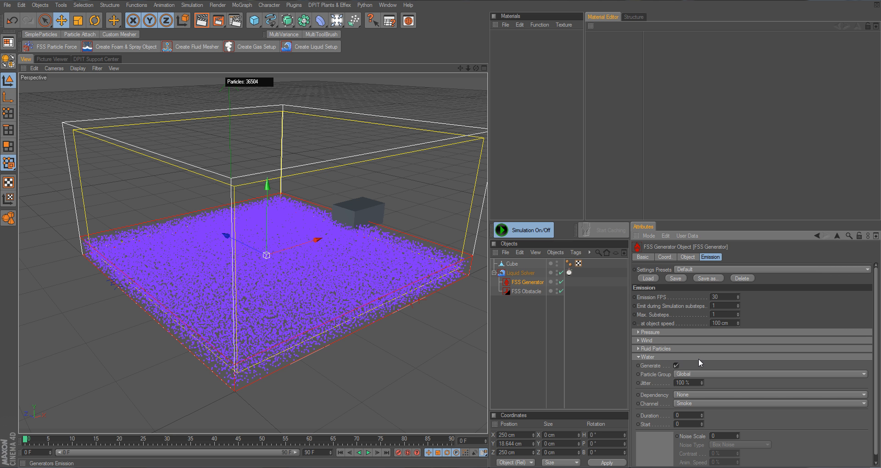
mouse_move(680, 413)
type("1")
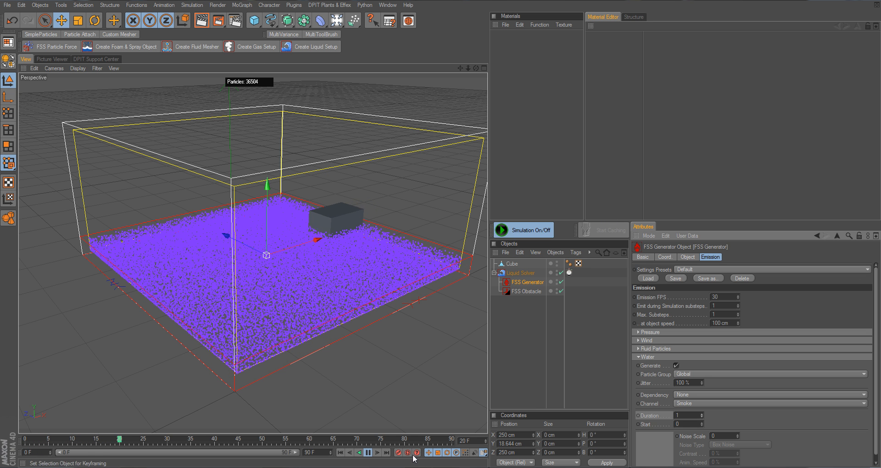
left_click(367, 452)
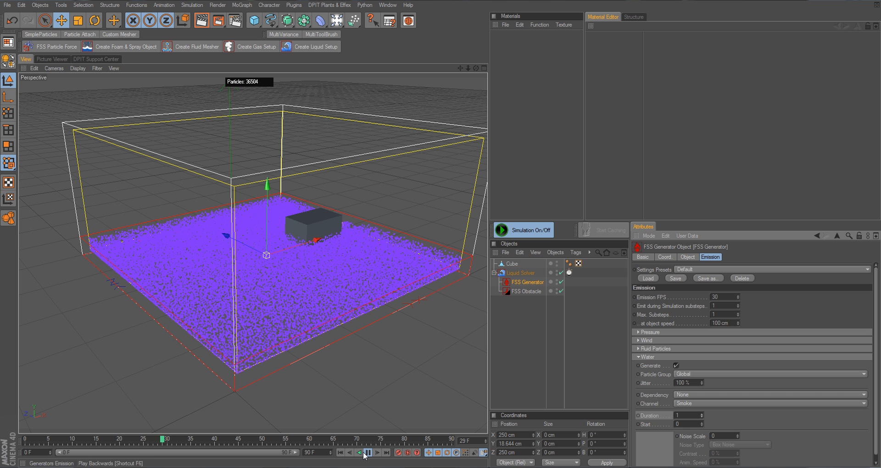
left_click(376, 453)
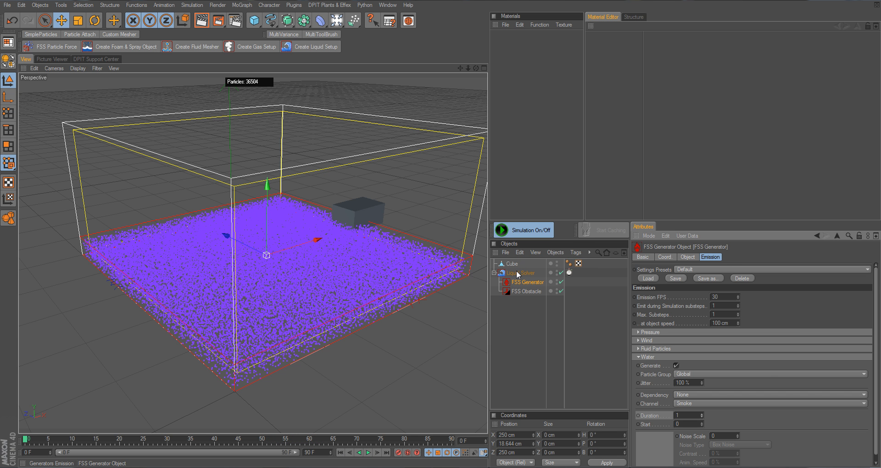
Step: Enable Calculate obstacle movement forces in the Liquid Solver's Simulation settings
left_click(519, 273)
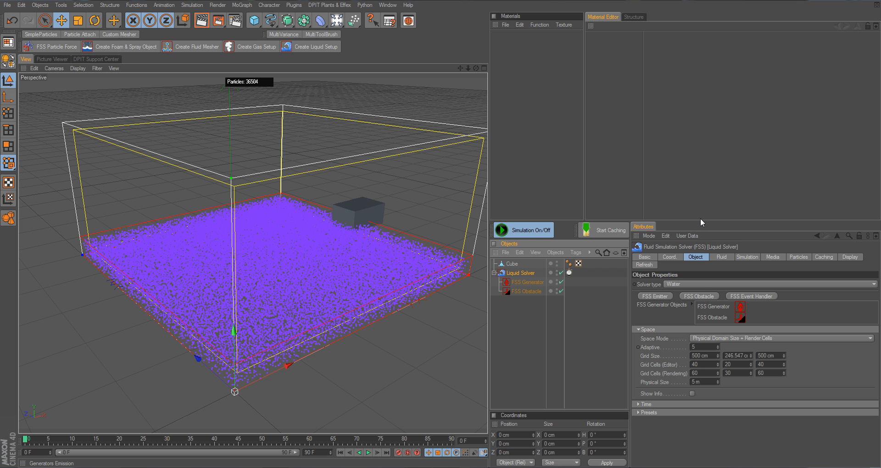
left_click(722, 257)
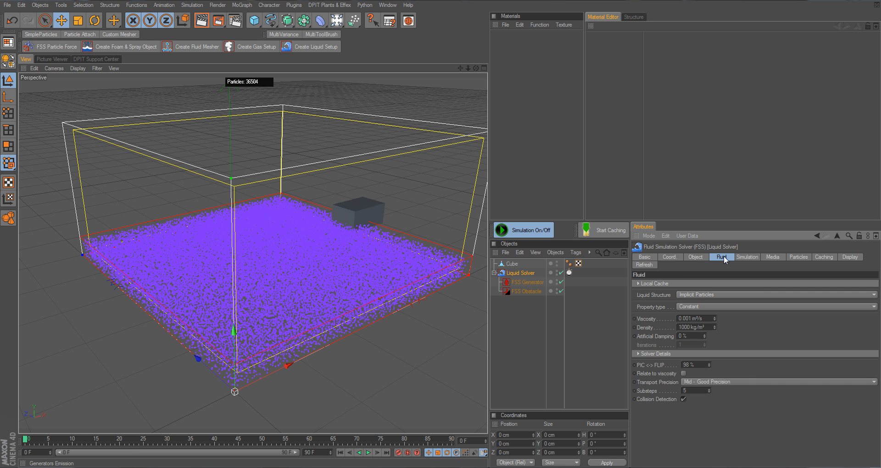
left_click(748, 257)
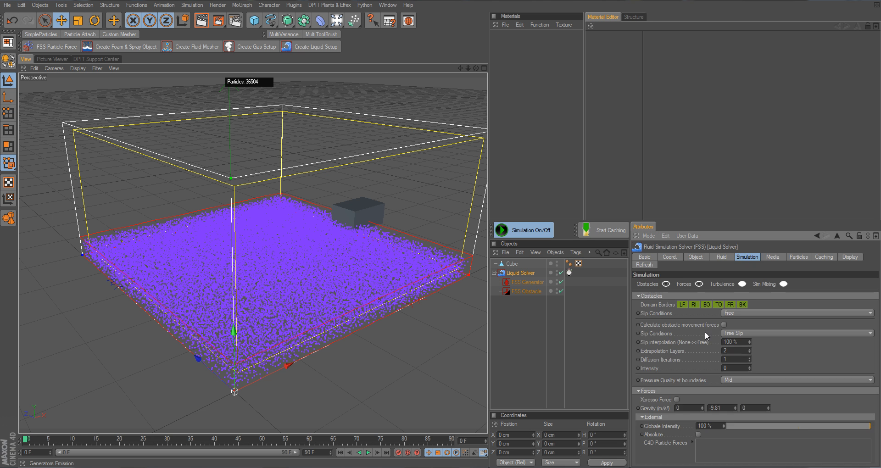
mouse_move(666, 329)
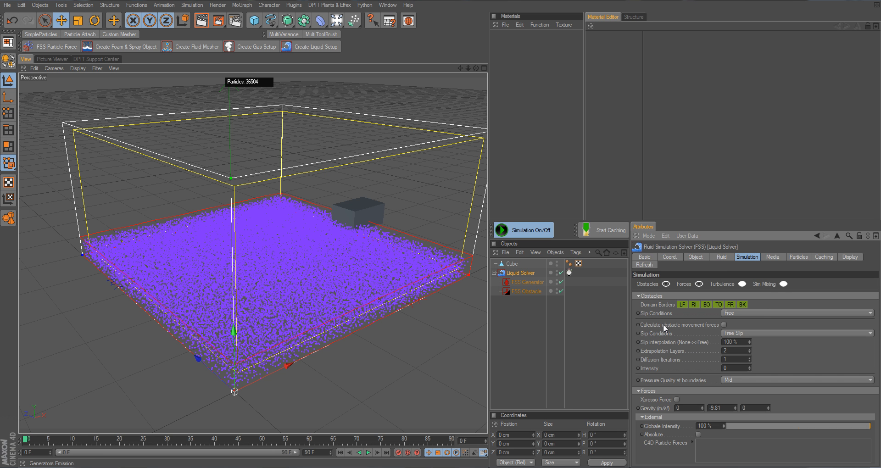
left_click(724, 325)
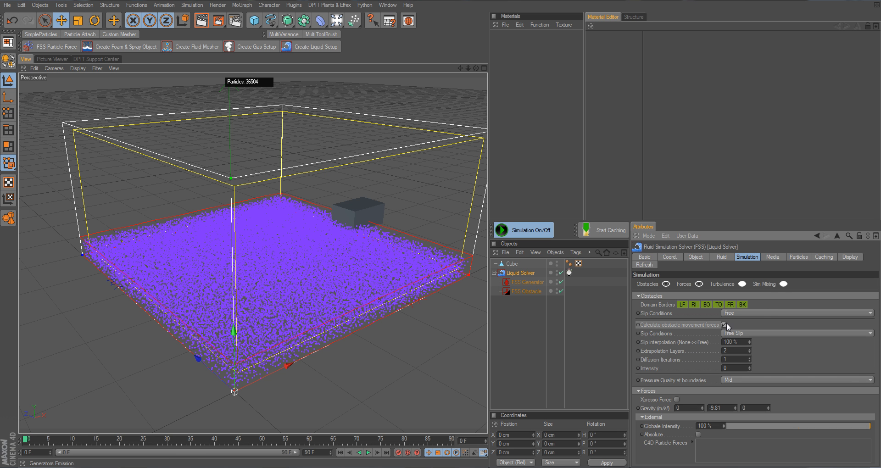
Step: Replay the simulation from the start, then bring up the FSS Obstacle's settings
left_click(369, 452)
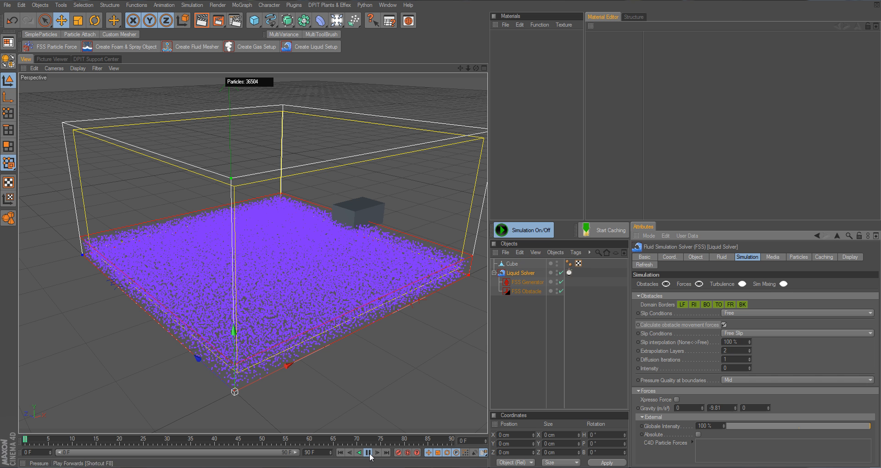
left_click(367, 453)
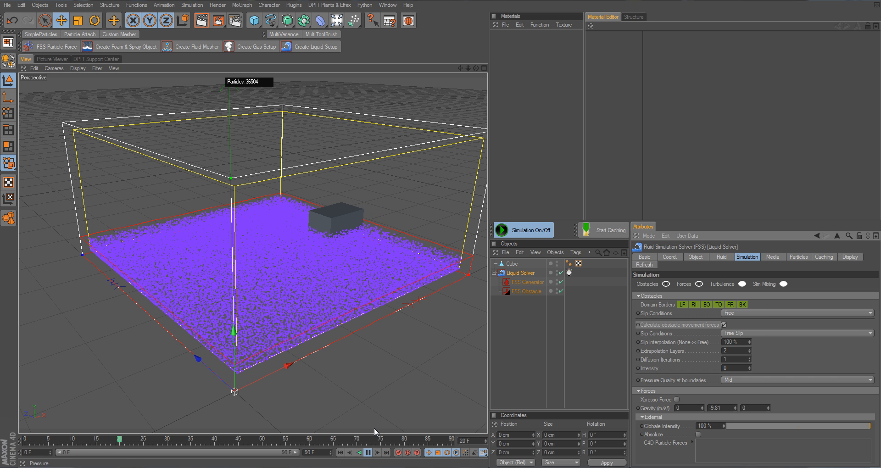
left_click(367, 452)
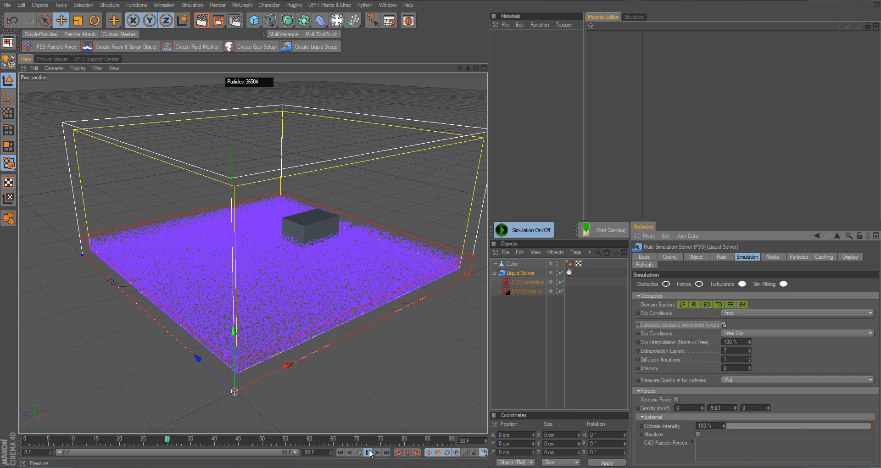
left_click(369, 452)
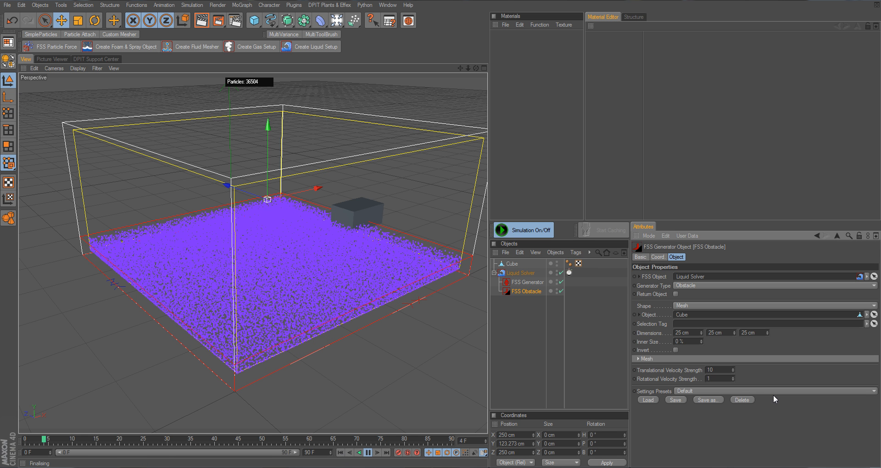
Step: Play the animation to watch the cube obstacle push through the water
left_click(714, 370)
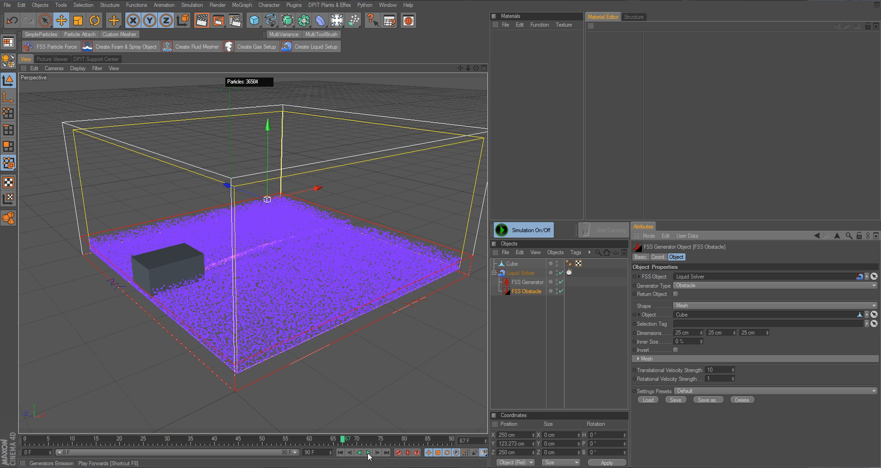
mouse_move(340, 452)
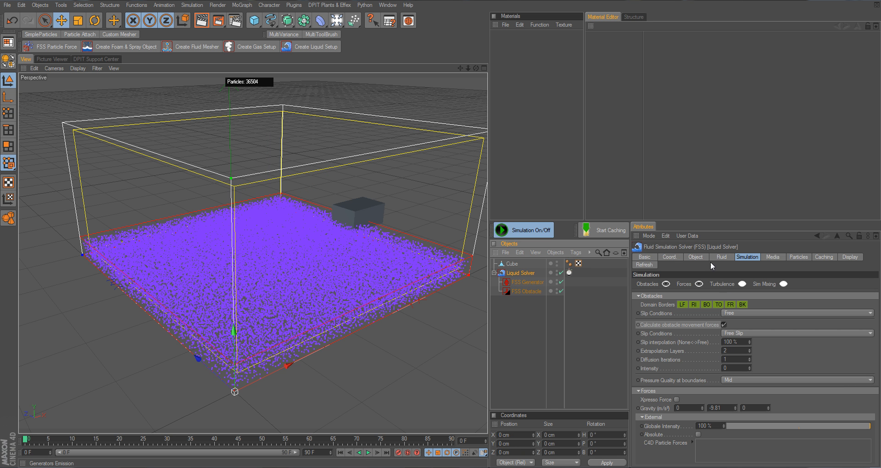
Step: Show the Liquid Solver's Object settings to raise Grid Cells (Editor) to 60, 30, 60
left_click(696, 257)
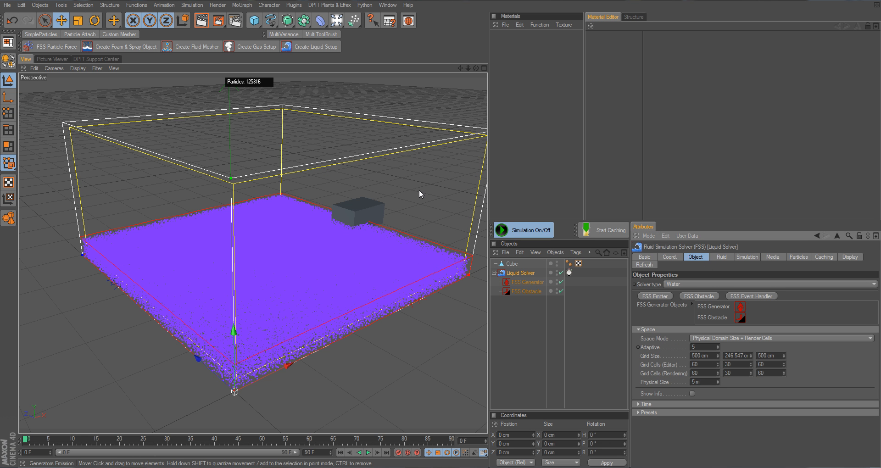
mouse_move(50, 100)
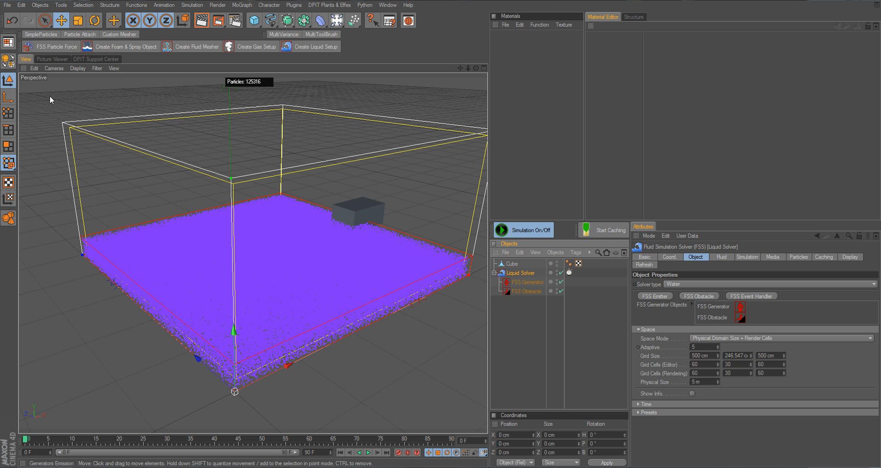
mouse_move(328, 239)
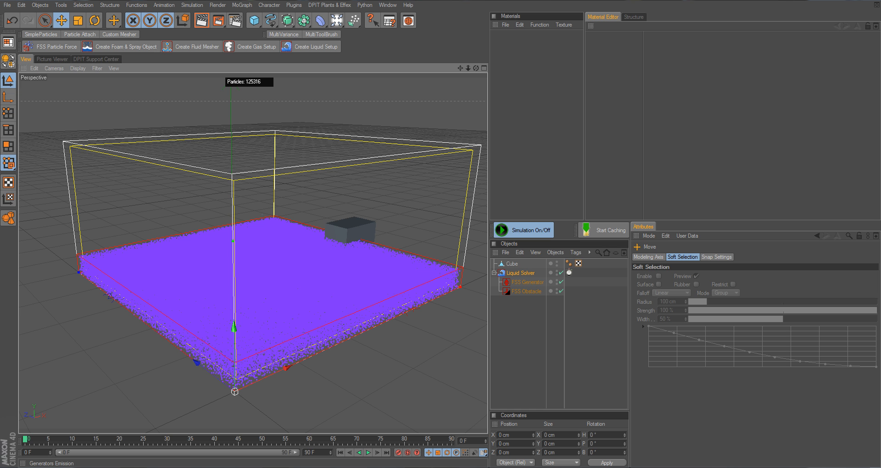
mouse_move(232, 178)
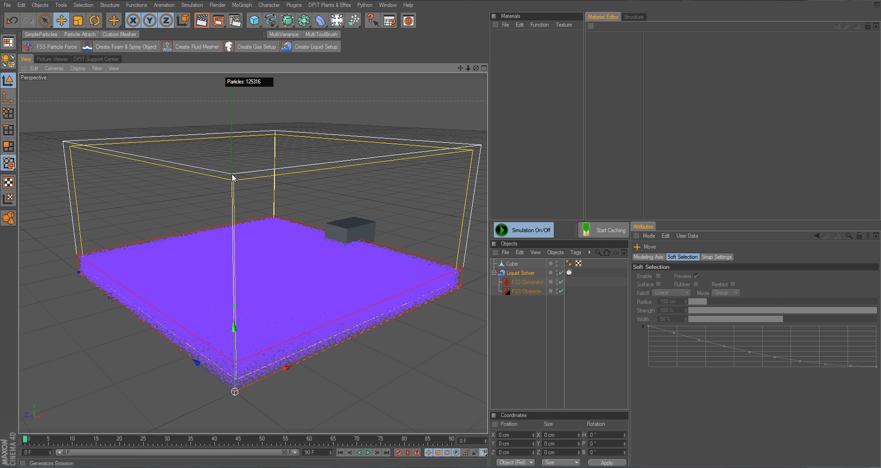
Step: Flatten the domain to about 94 cm tall and set Grid Cells (Editor) to 75, 15, 75
left_click(519, 272)
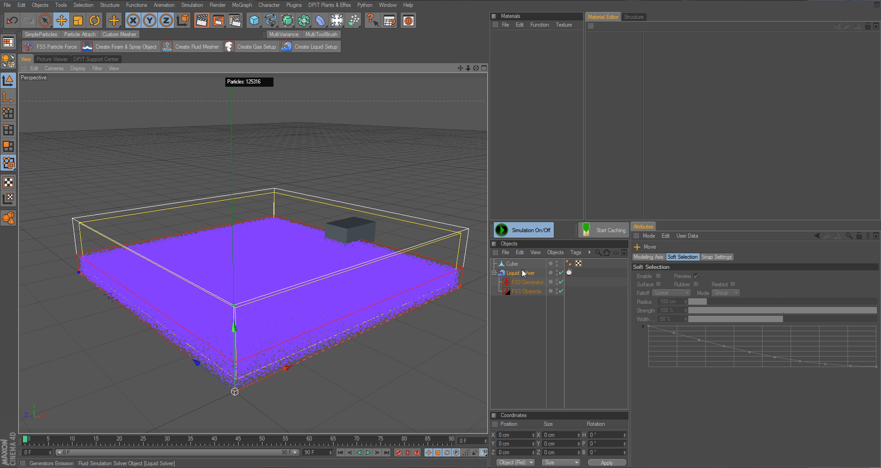
left_click(520, 273)
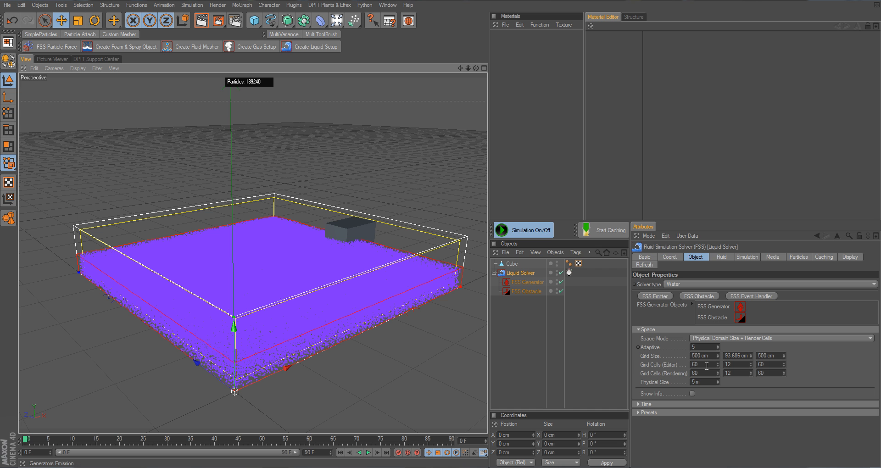
type("75")
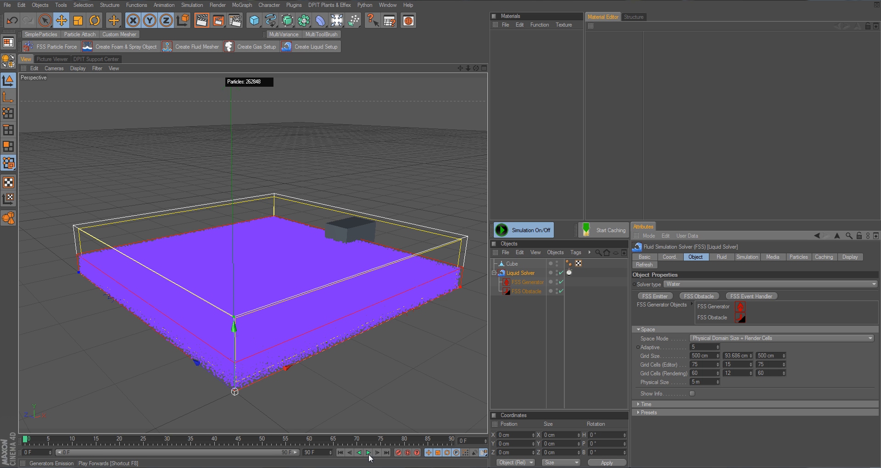
Step: Play the timeline so the Cube obstacle pushes through the liquid, selecting the Cube mid-run, then stop playback
left_click(368, 452)
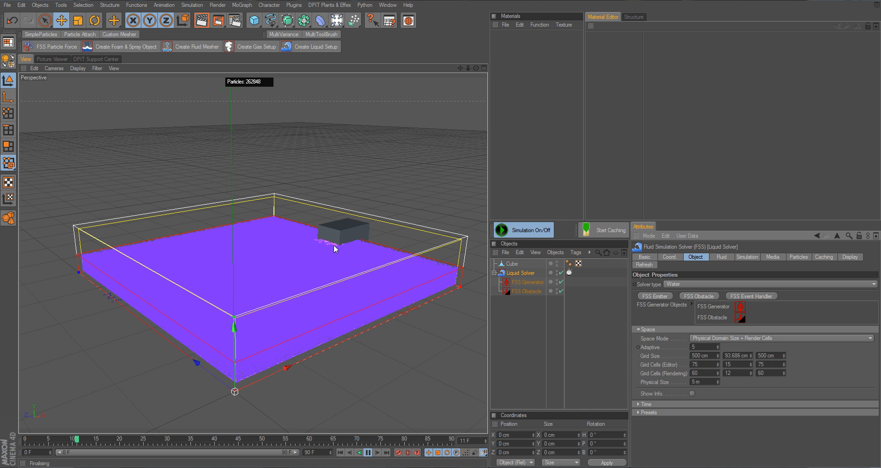
left_click(511, 264)
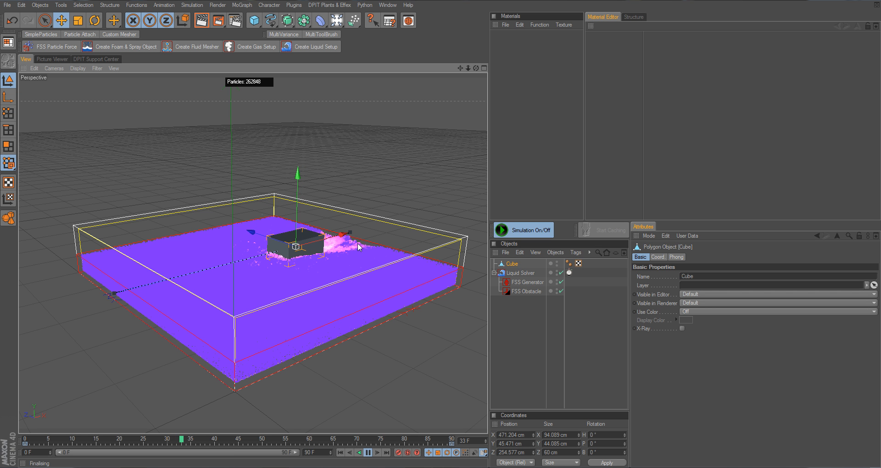
left_click(368, 452)
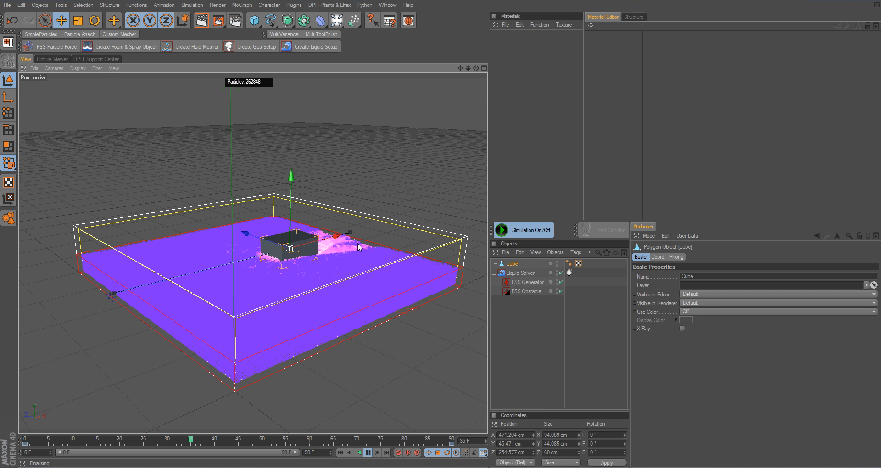